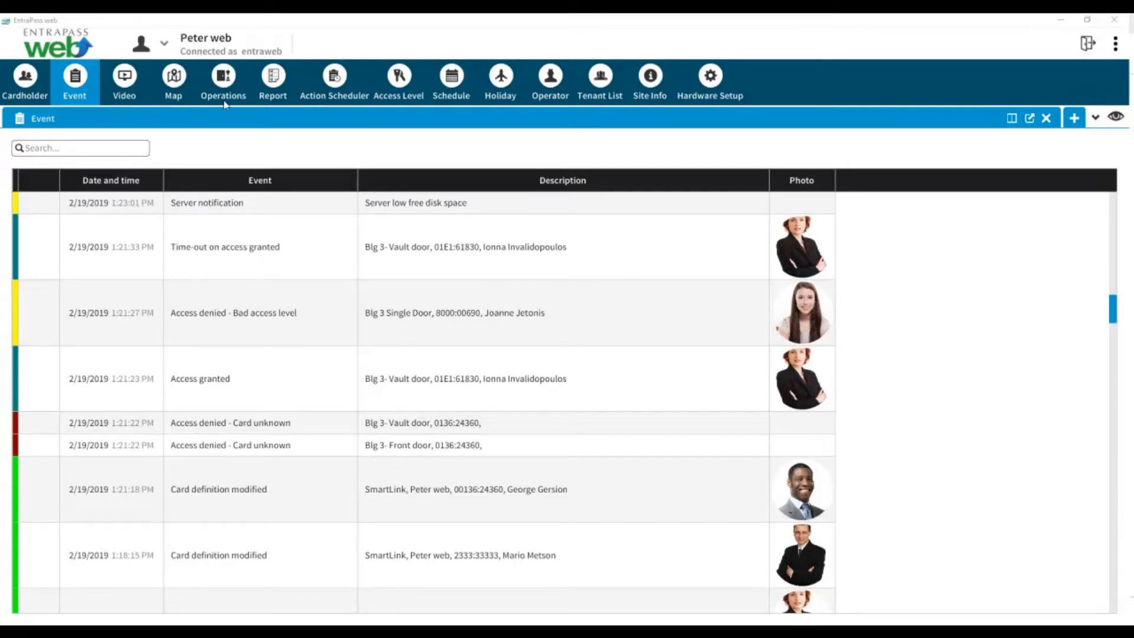
# Filter the Blg3 Operations view to doors and relays only, with Inputs hidden.
pyautogui.click(223, 79)
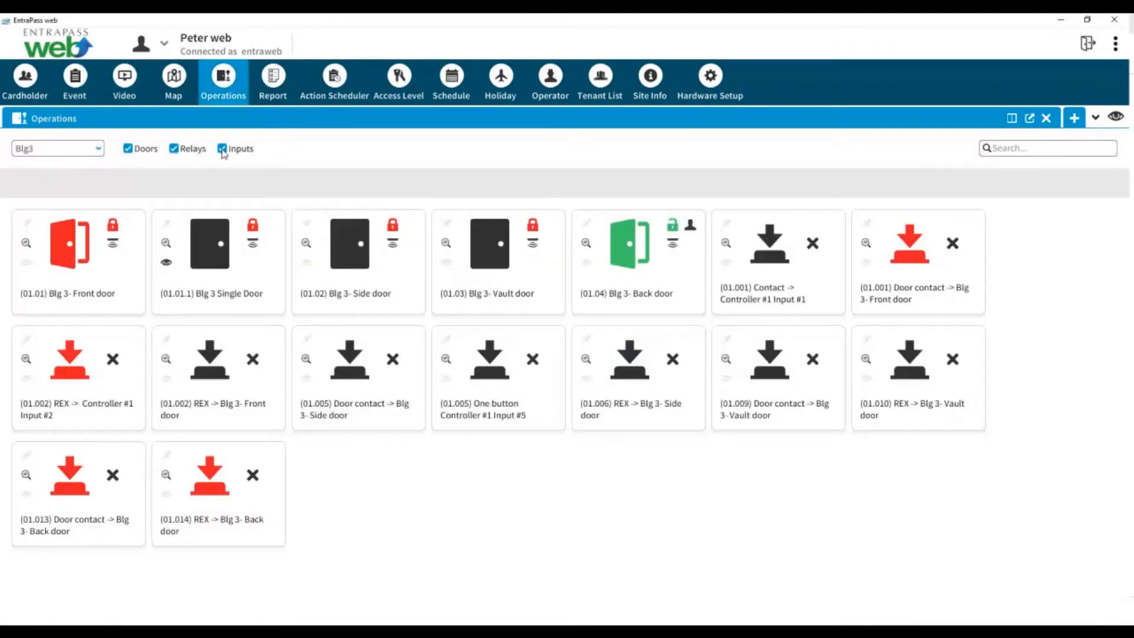
pyautogui.click(222, 149)
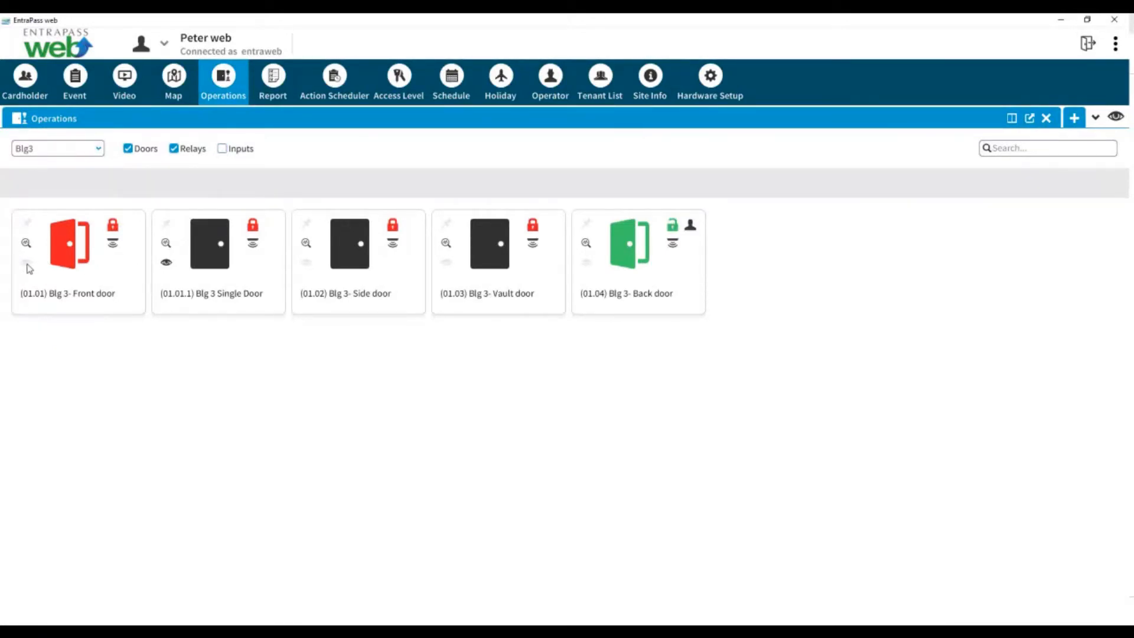
# Mark the Blg 3 Front, Side and Vault doors as watched via their eye icons.
pyautogui.click(78, 260)
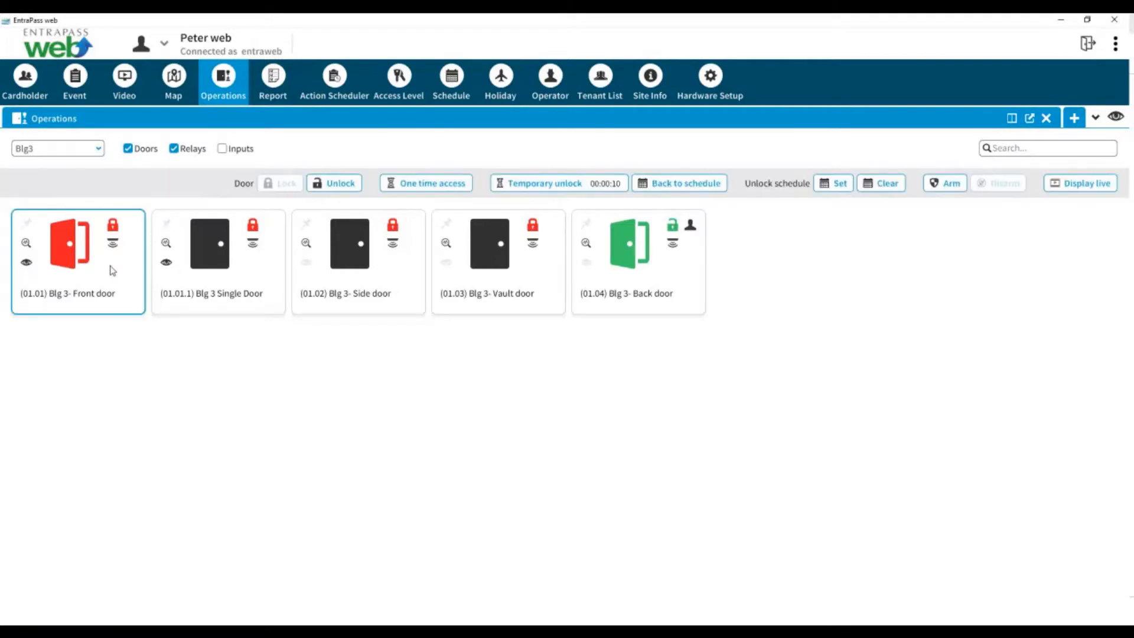
pyautogui.moveTo(165, 271)
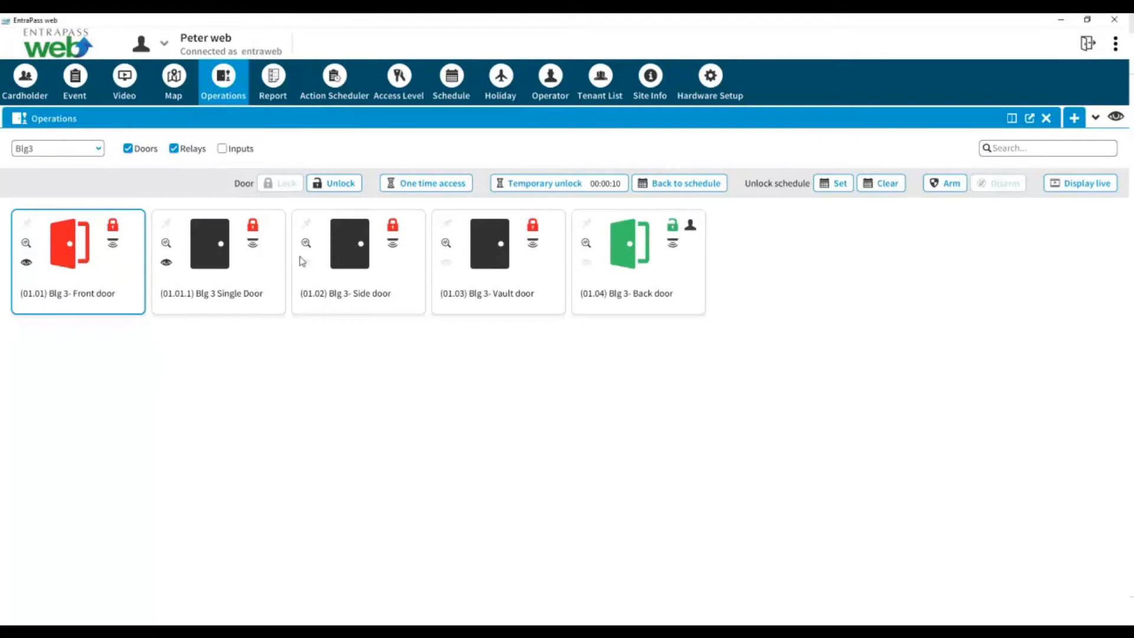
pyautogui.click(357, 260)
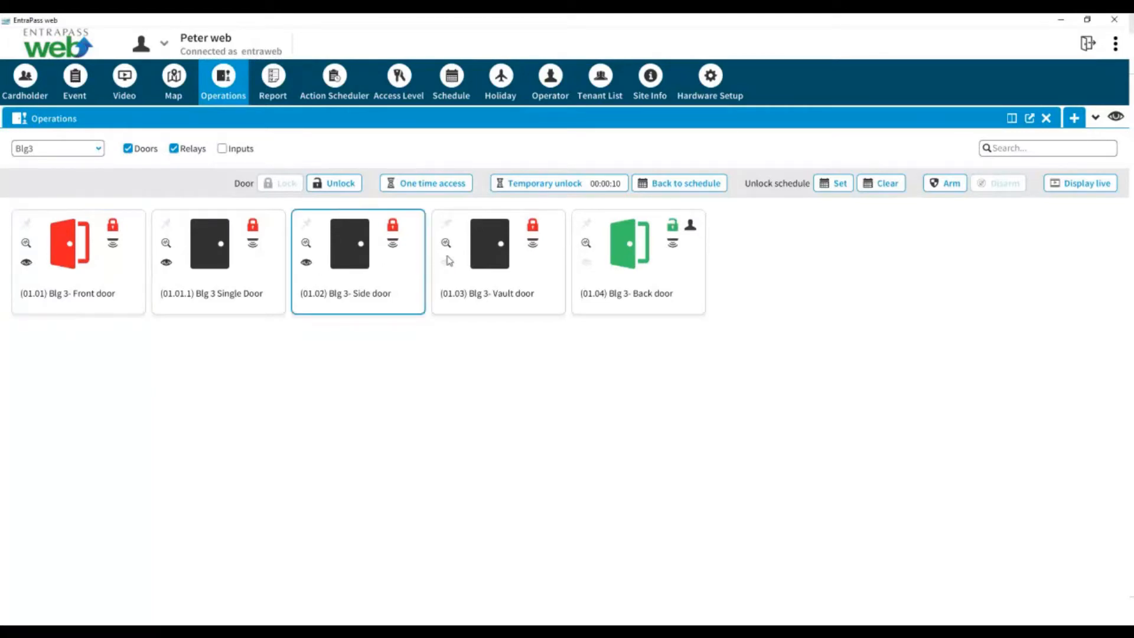
pyautogui.click(498, 260)
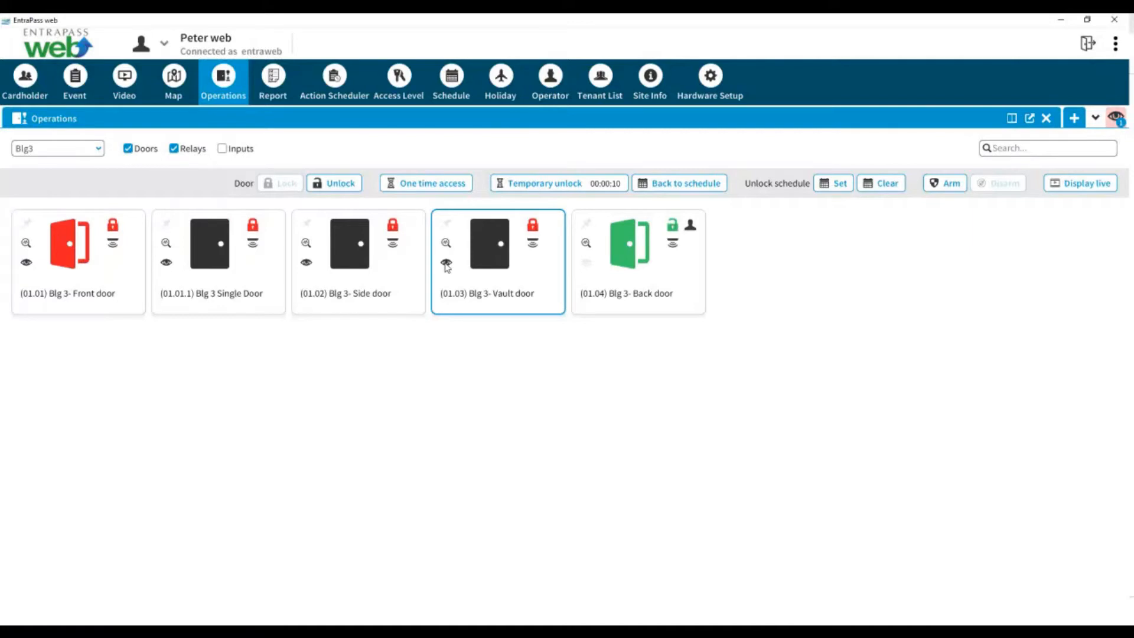
pyautogui.moveTo(750, 220)
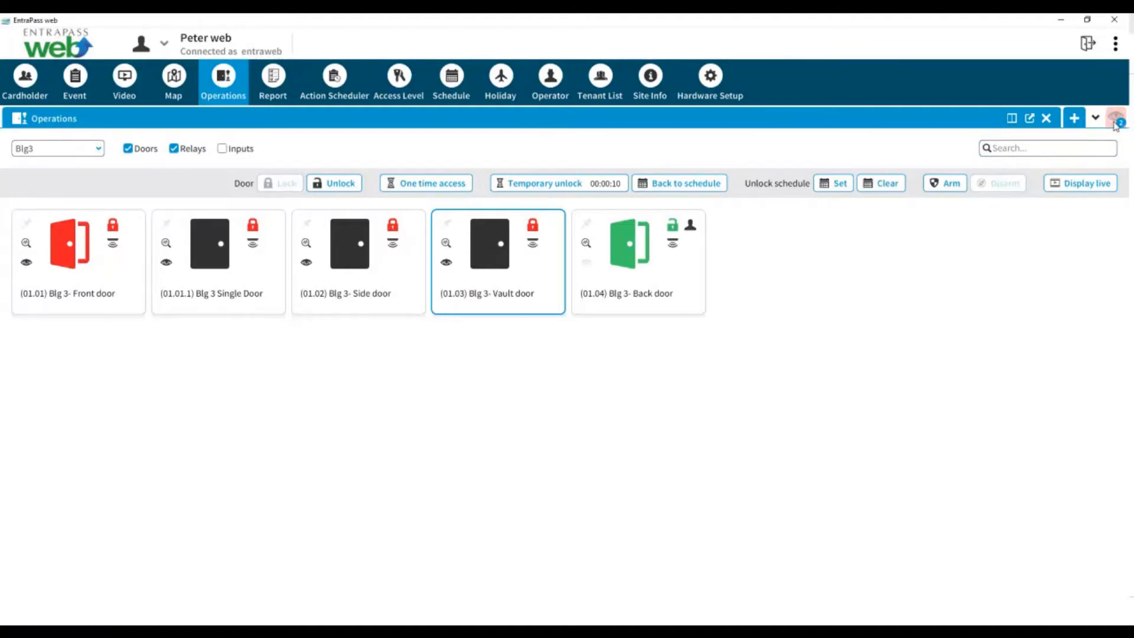
# Show the Watchlist events and display live video for a Blg 3 Single Door event.
pyautogui.click(1117, 117)
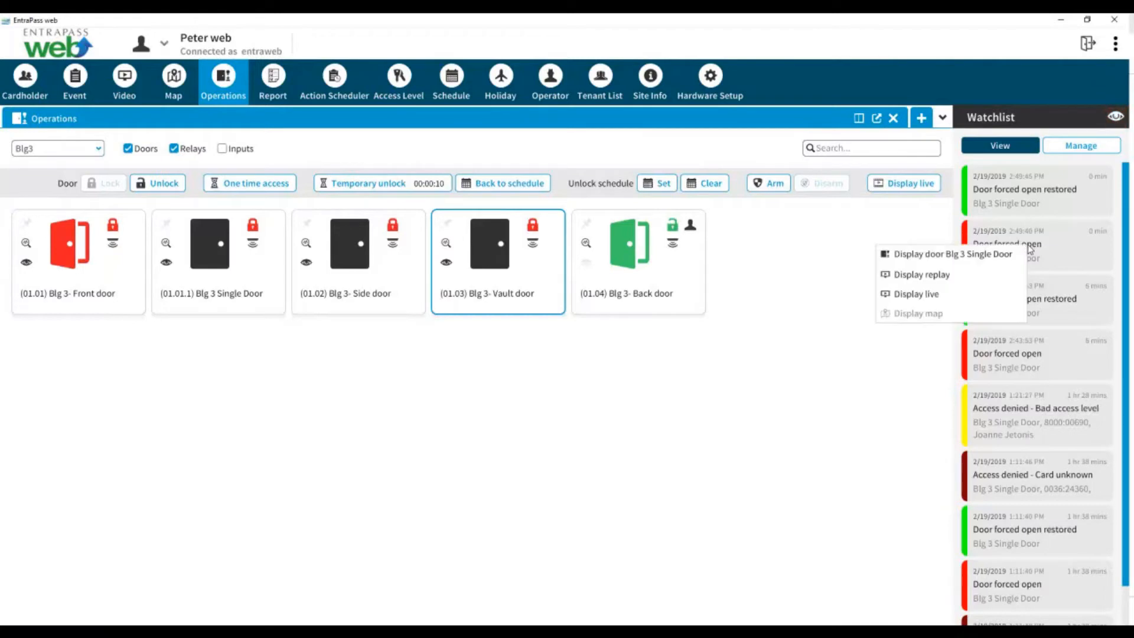
pyautogui.moveTo(951, 254)
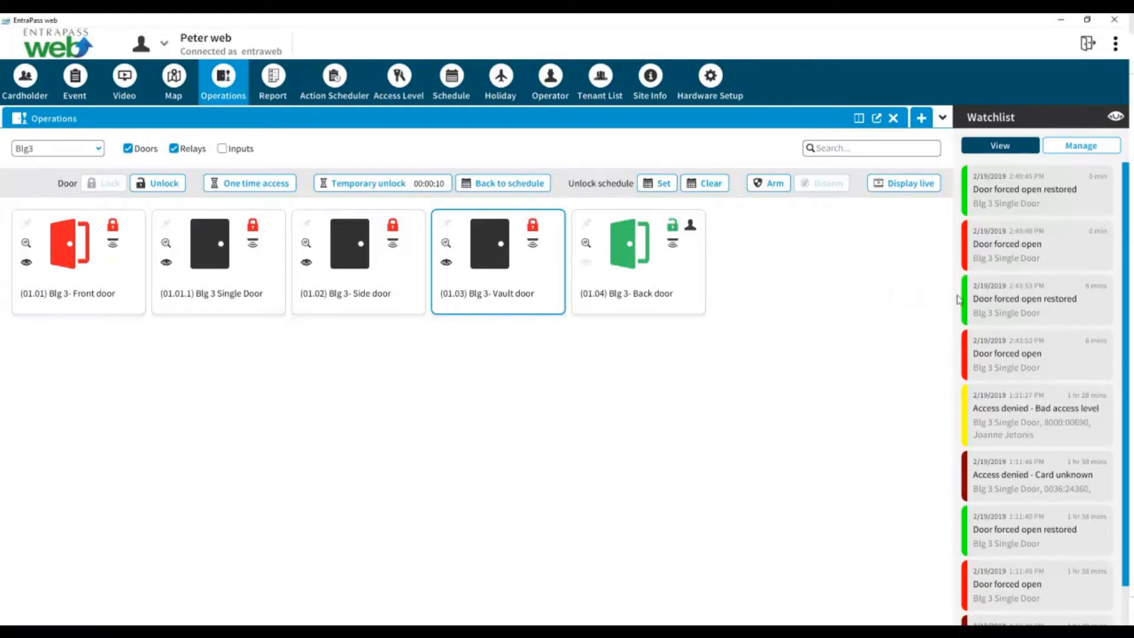
pyautogui.click(124, 81)
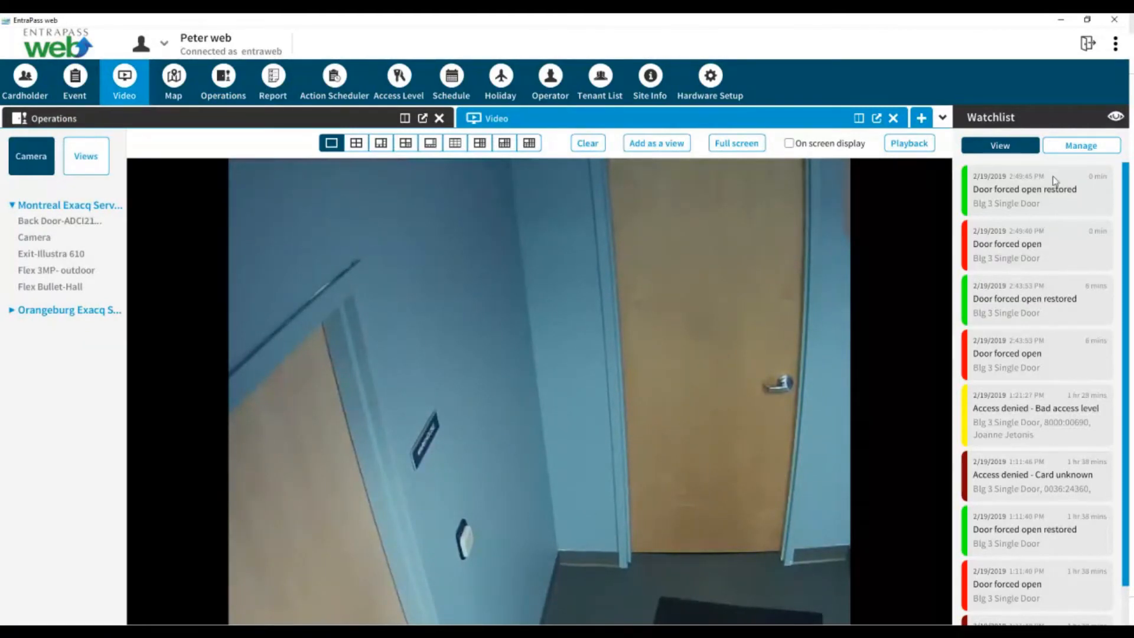
# Manage the Watchlist to list Controller #1, Front, Side and Vault doors.
pyautogui.click(1081, 145)
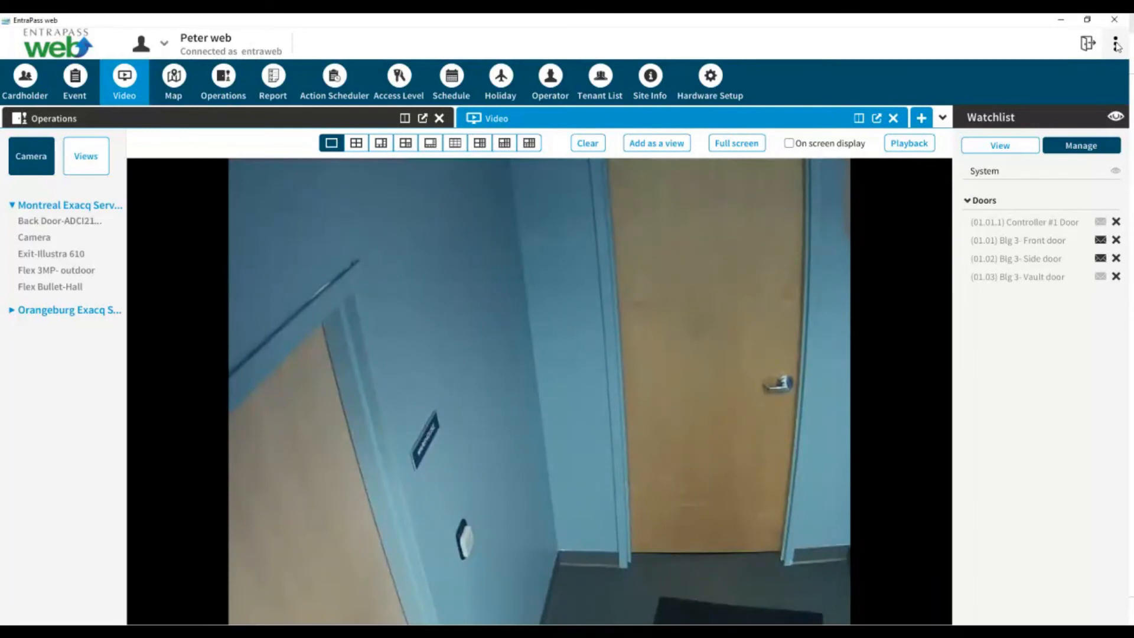
# Reach the Options page from the top-right three-dot menu.
pyautogui.click(1114, 44)
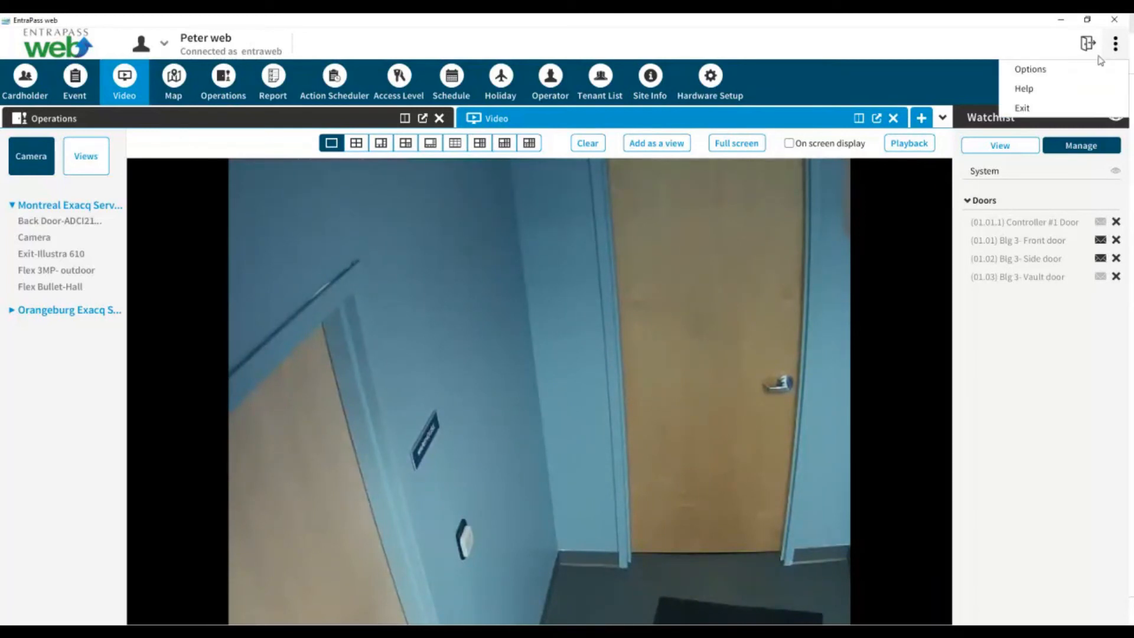
pyautogui.click(1029, 68)
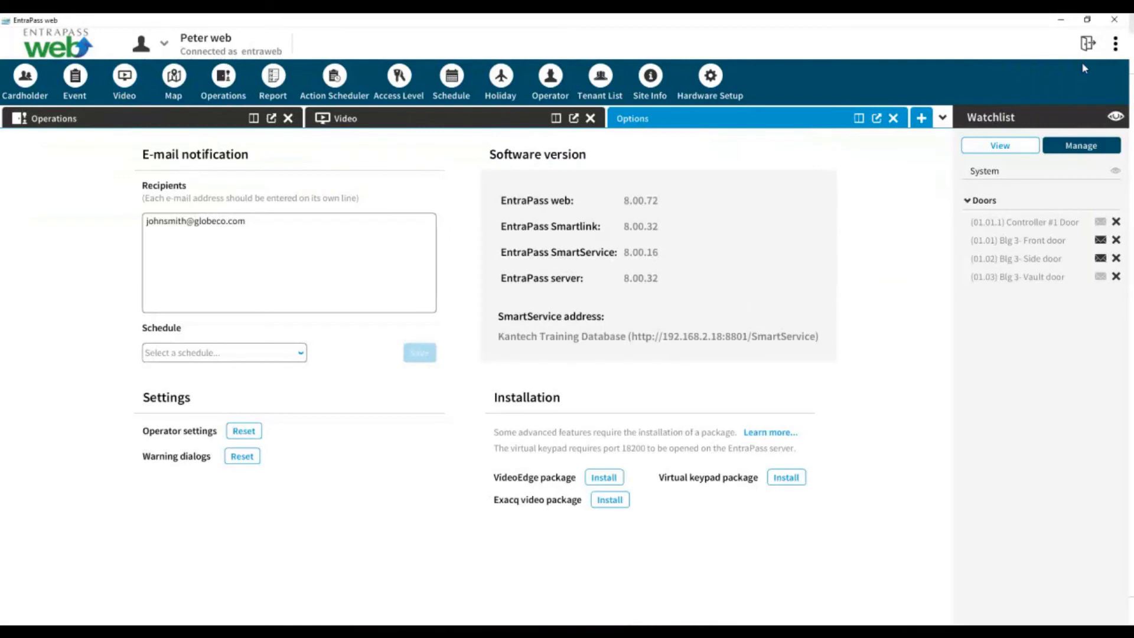
pyautogui.moveTo(452, 206)
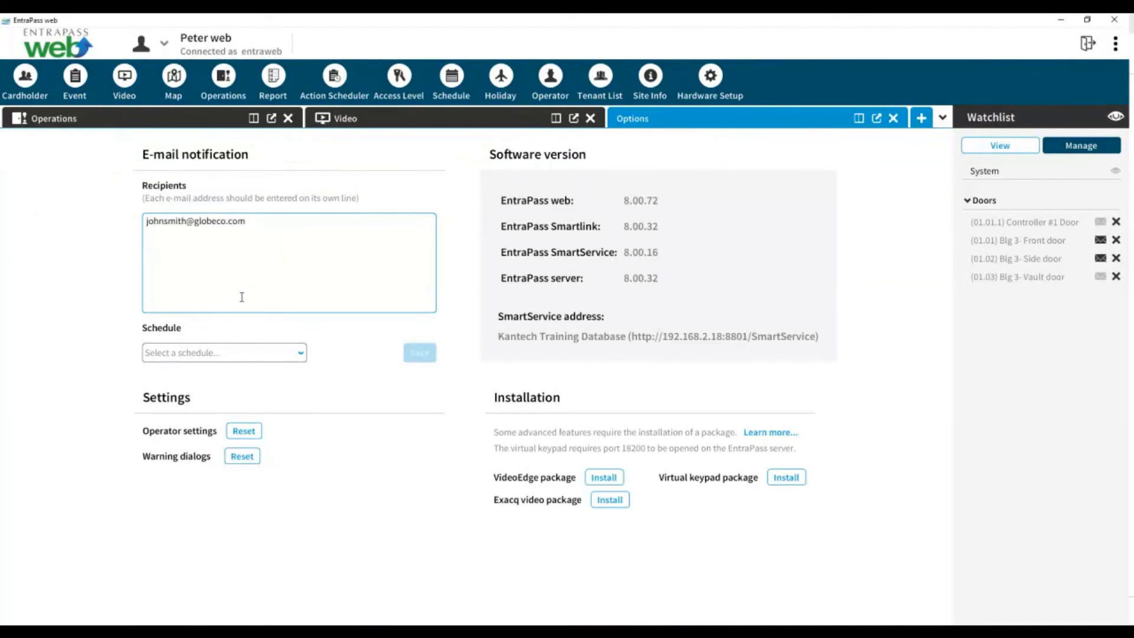
# Set the e-mail notification schedule to Access Mon to Fri 7am to 3pm and save.
pyautogui.click(224, 352)
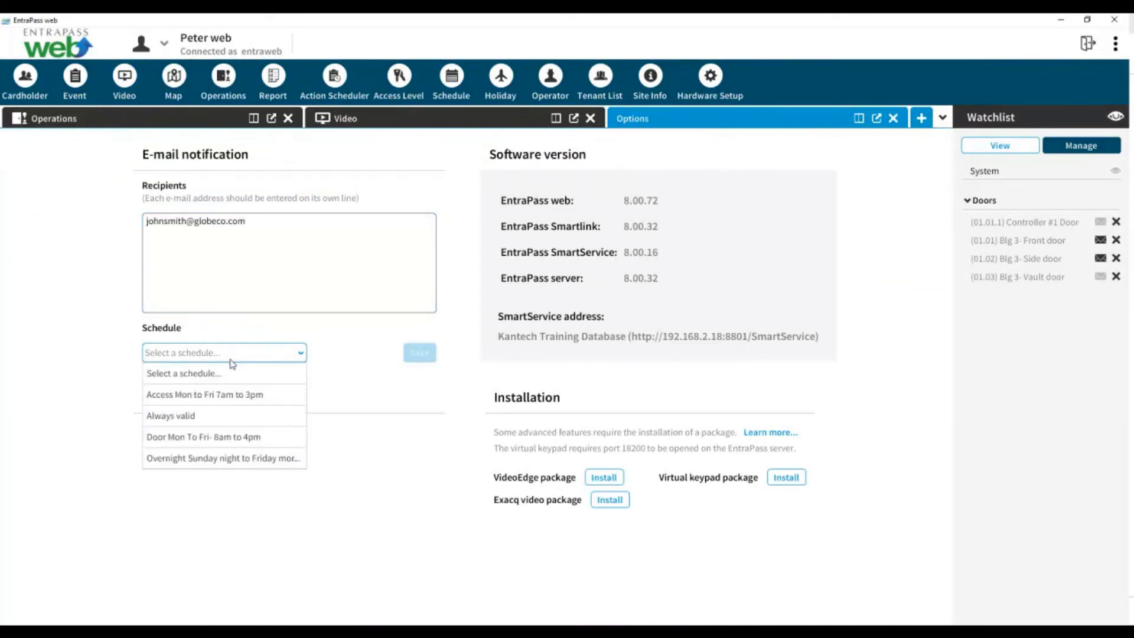
pyautogui.click(204, 395)
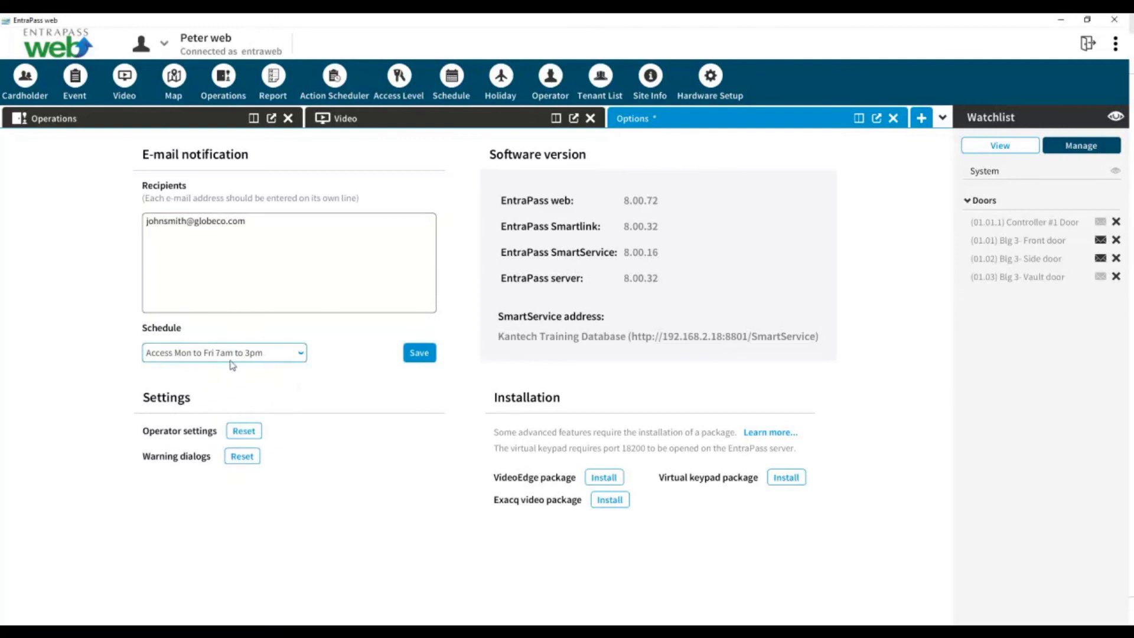
pyautogui.moveTo(374, 364)
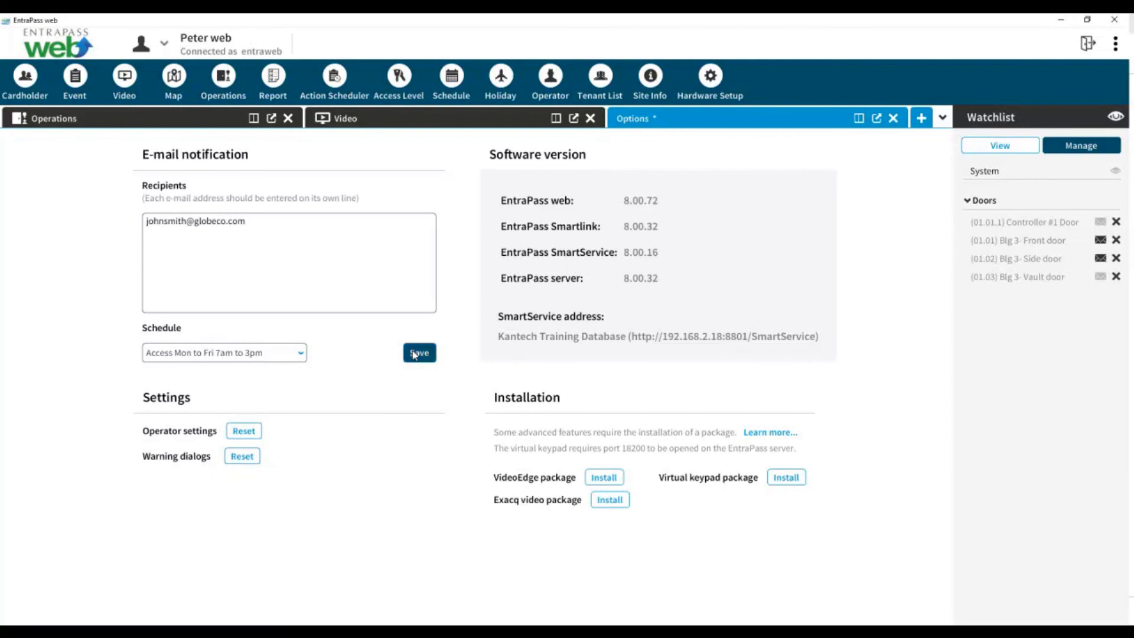
pyautogui.click(418, 353)
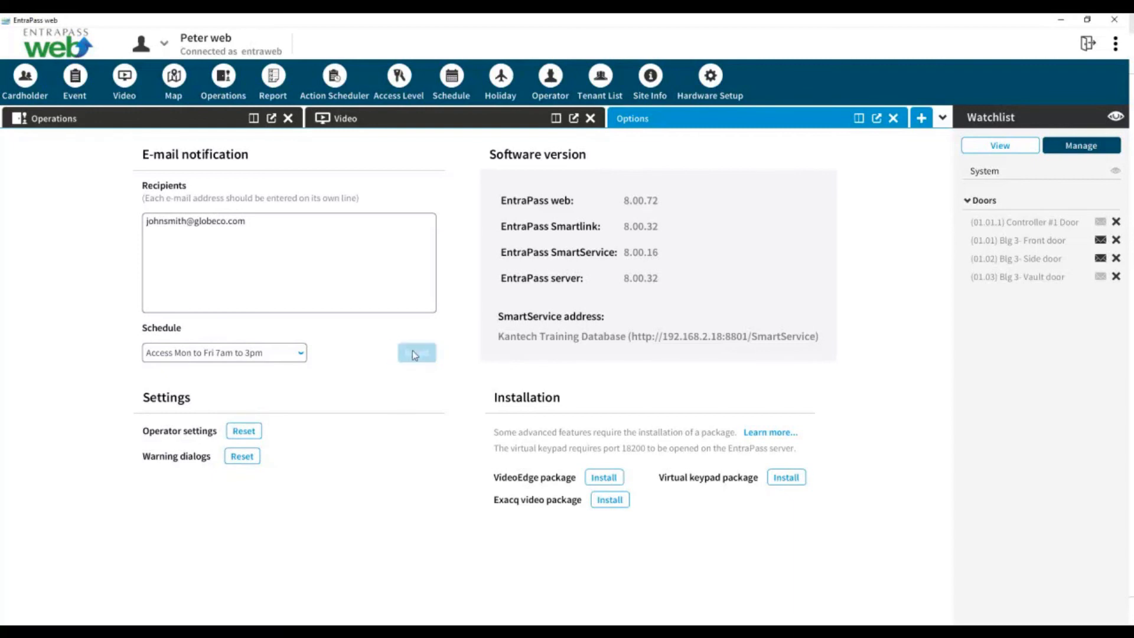